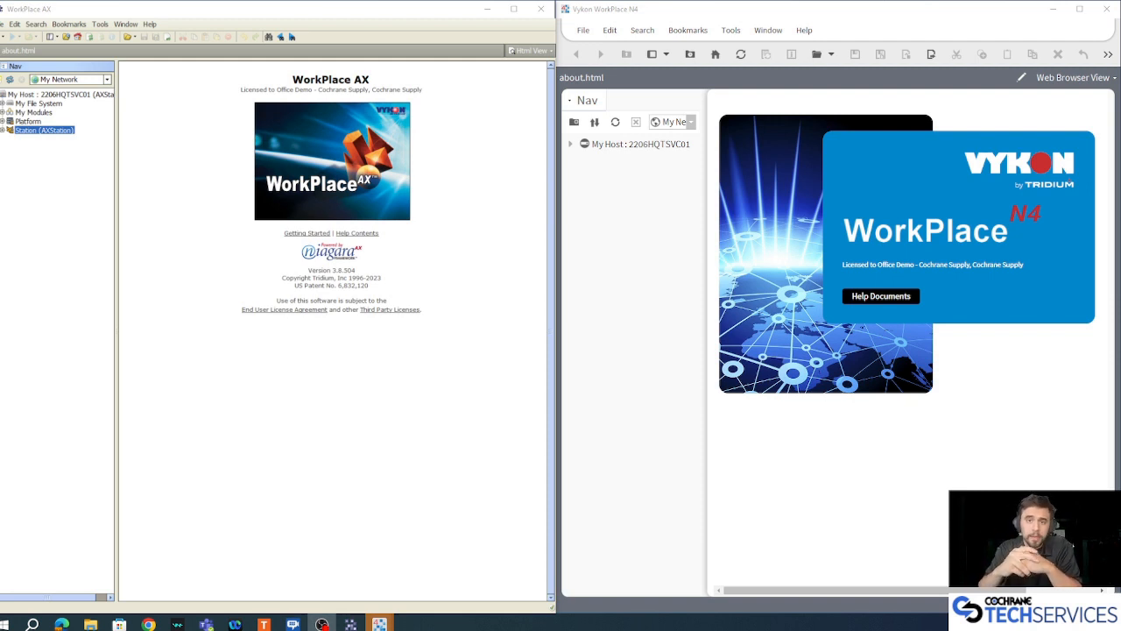
- Back up the AXStation station as a .dist file in the default backups folder
left_click(513, 11)
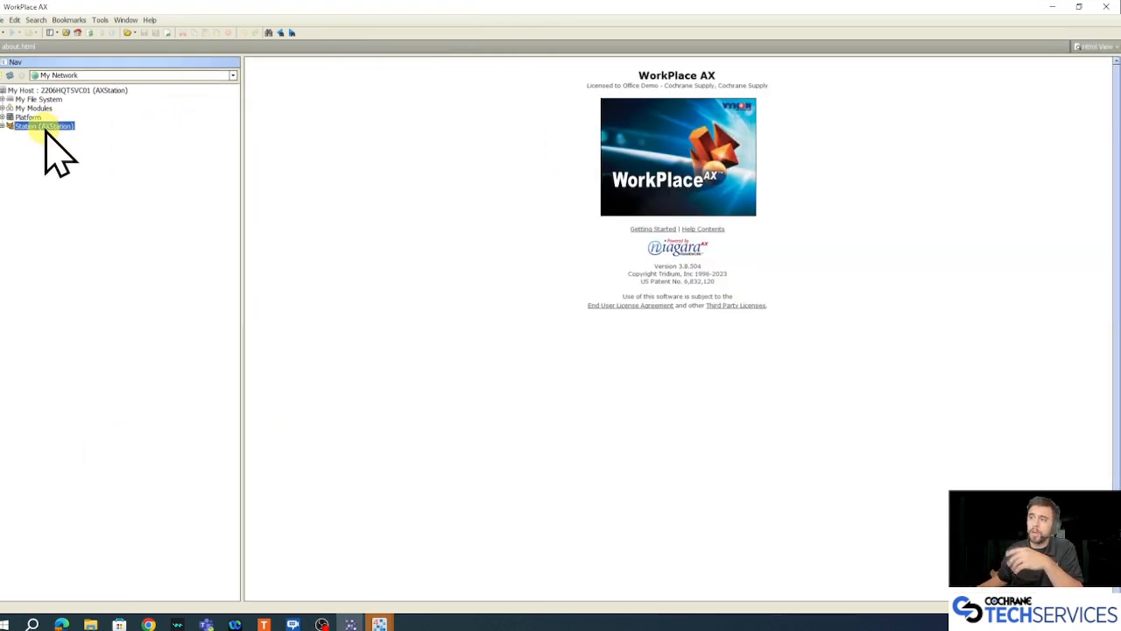
right_click(39, 128)
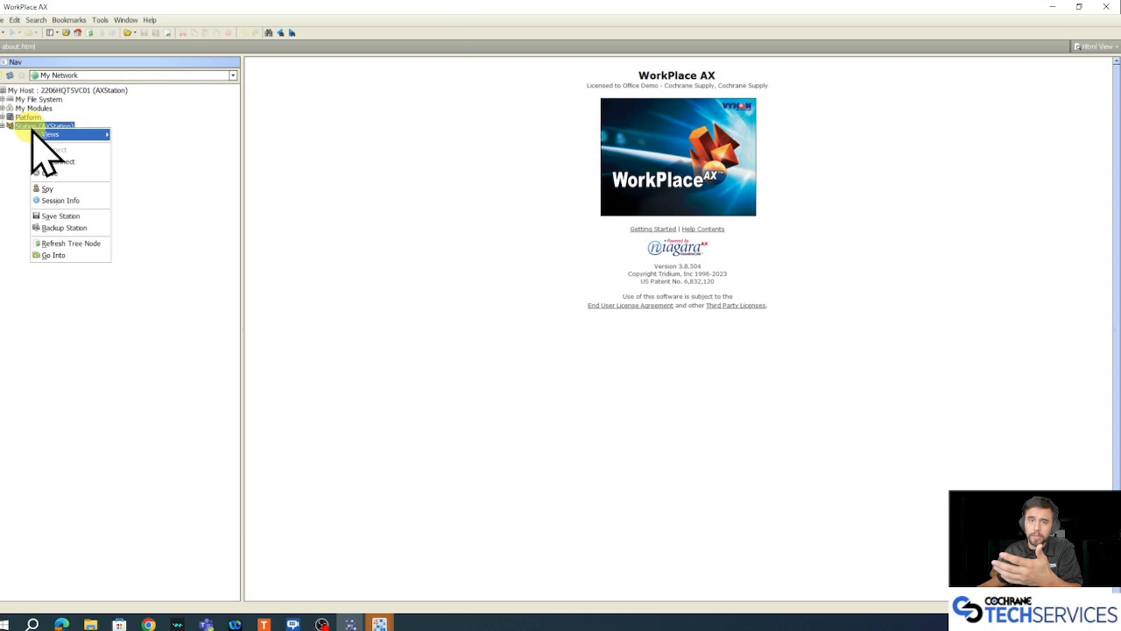
mouse_move(63, 227)
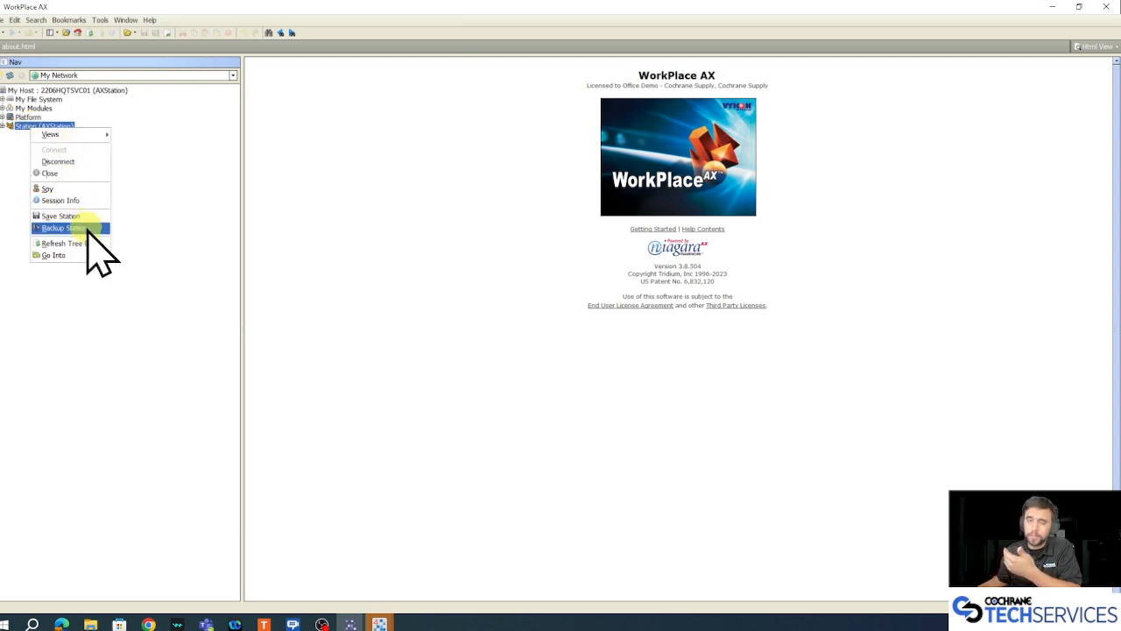
left_click(61, 229)
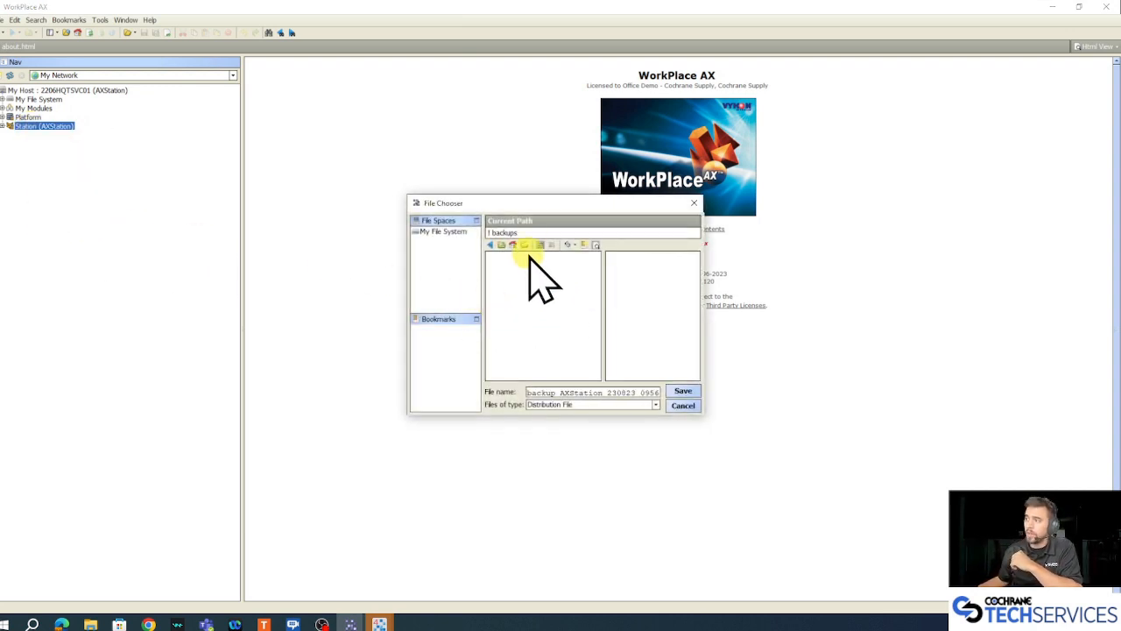
mouse_move(552, 303)
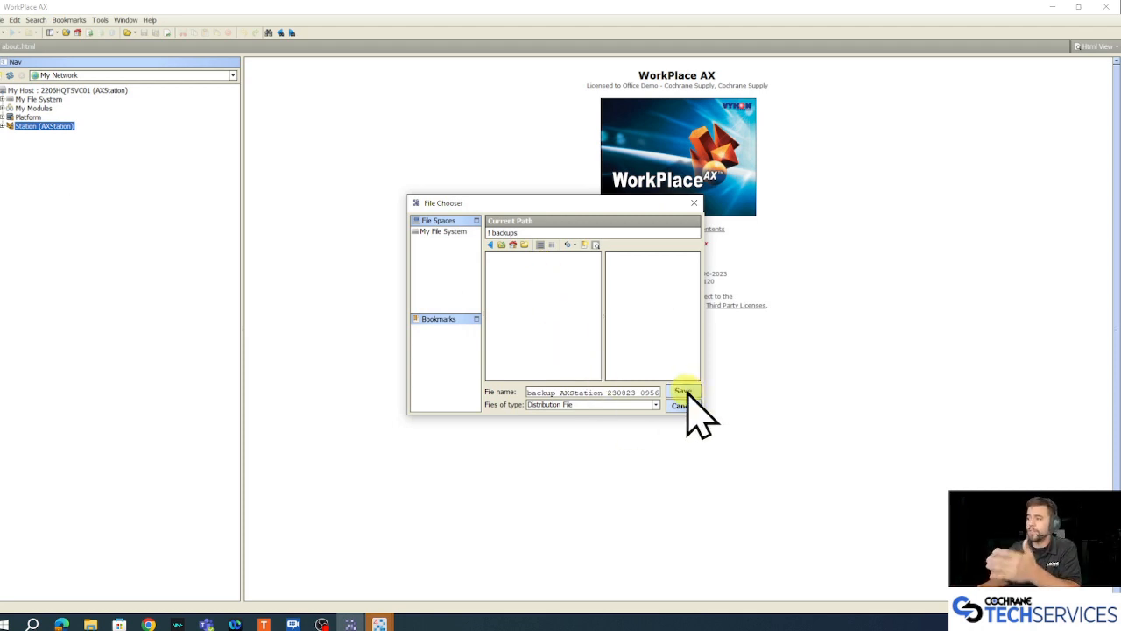
left_click(681, 391)
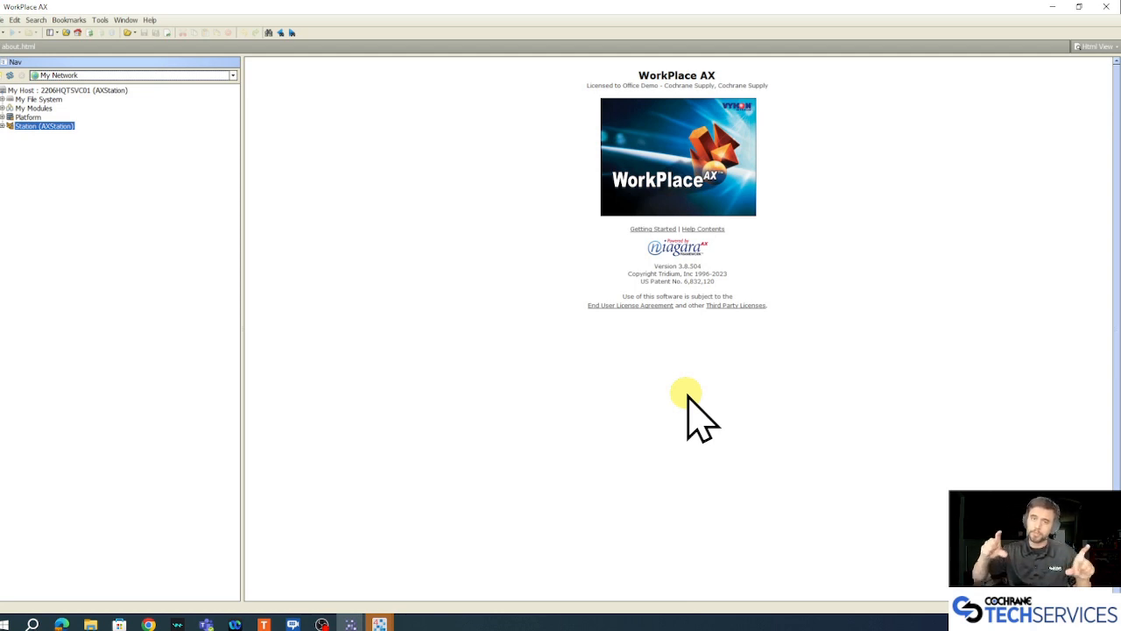
mouse_move(489, 378)
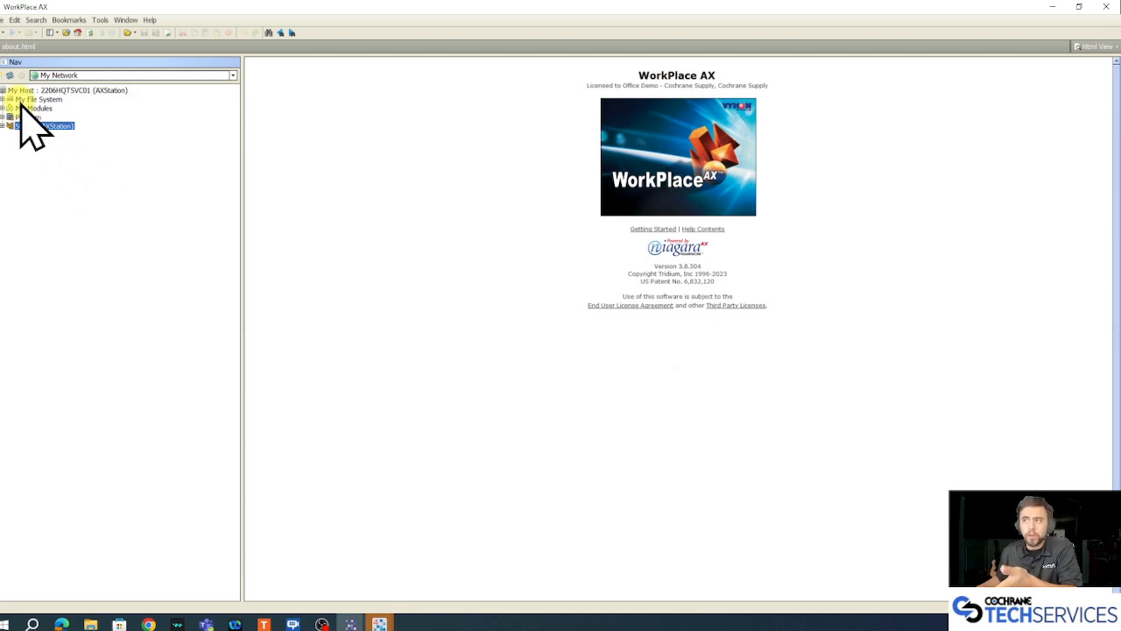
- Expand My File System > Sys Home and select backups to list the .dist files
left_click(39, 99)
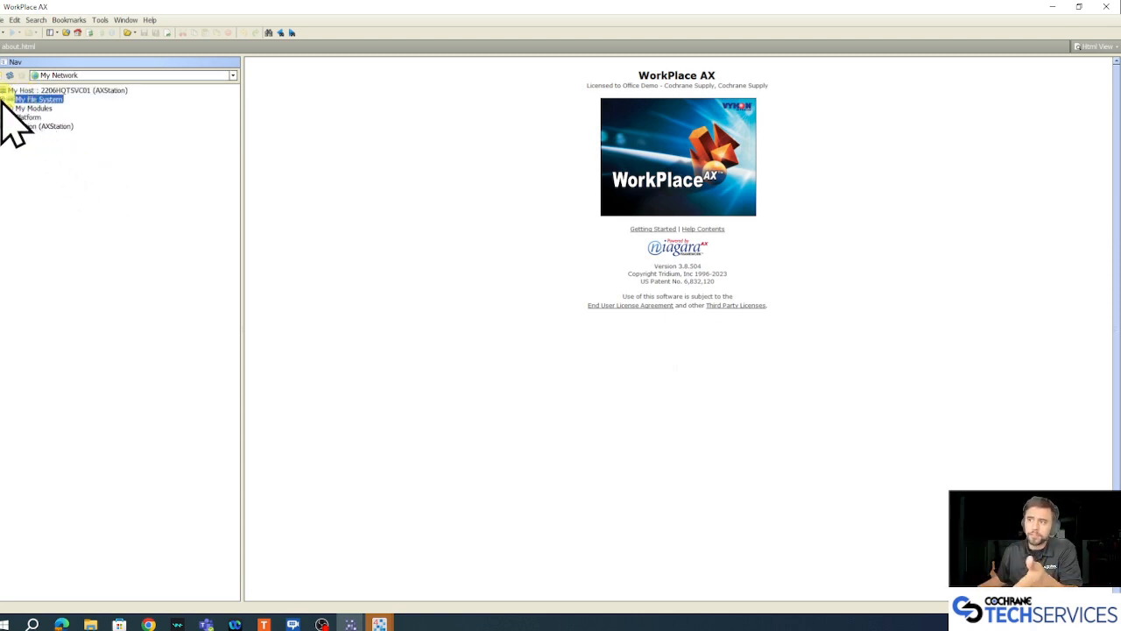
left_click(9, 114)
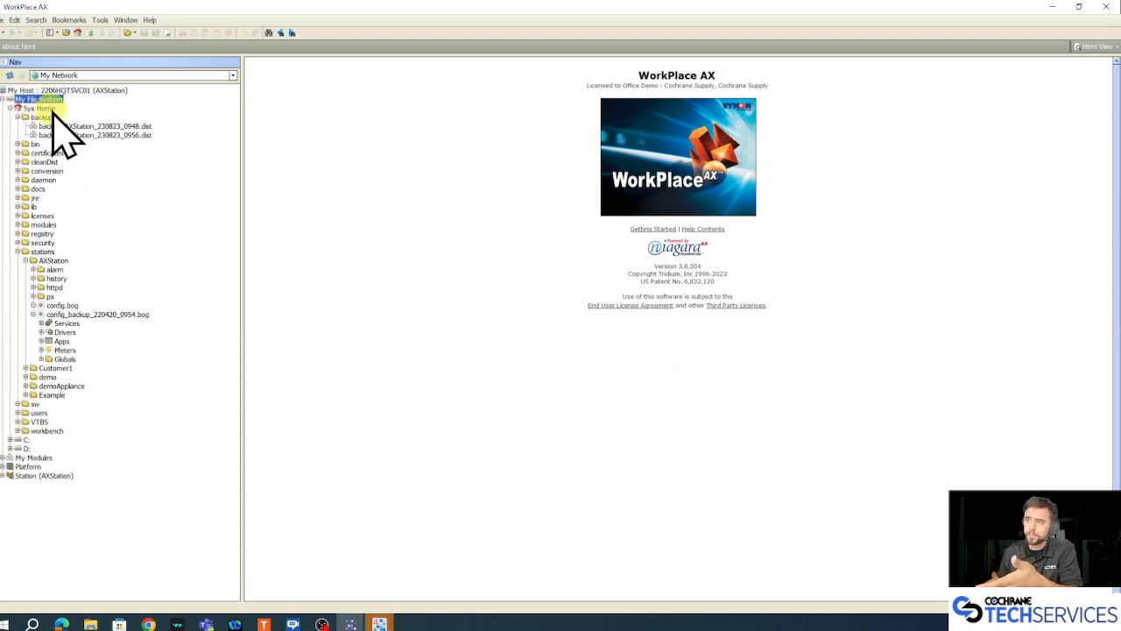
left_click(42, 117)
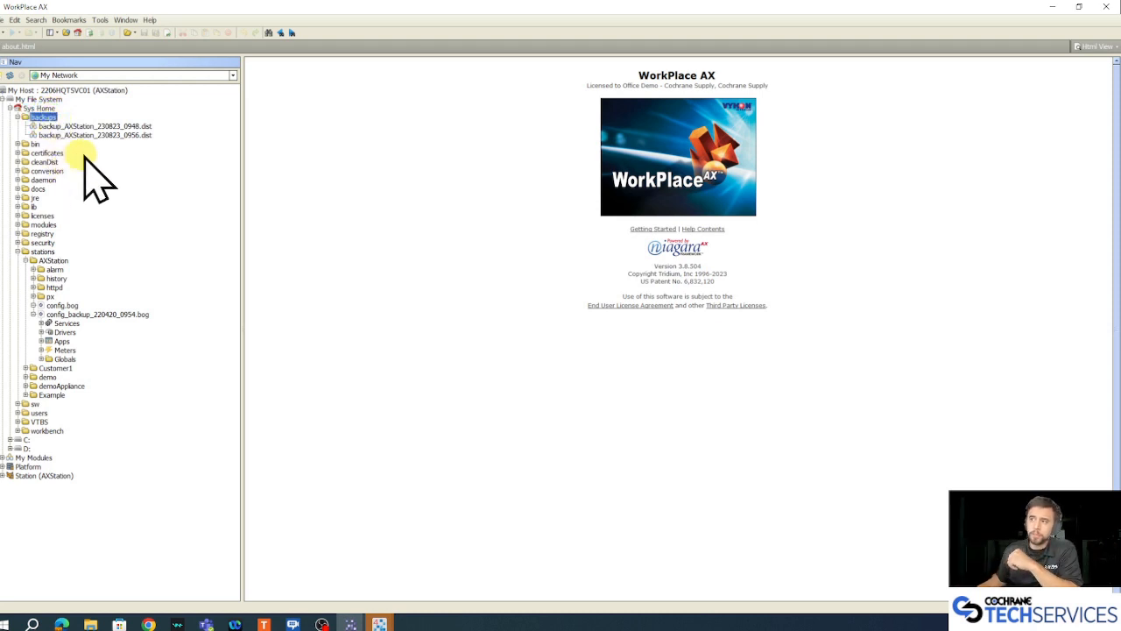
left_click(95, 136)
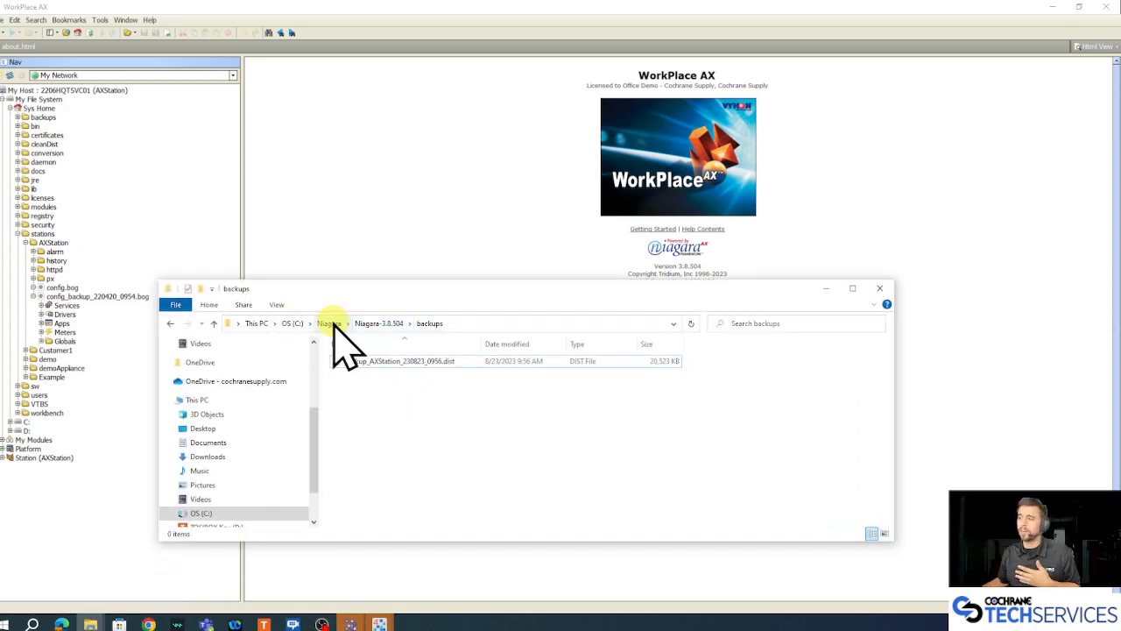
mouse_move(378, 324)
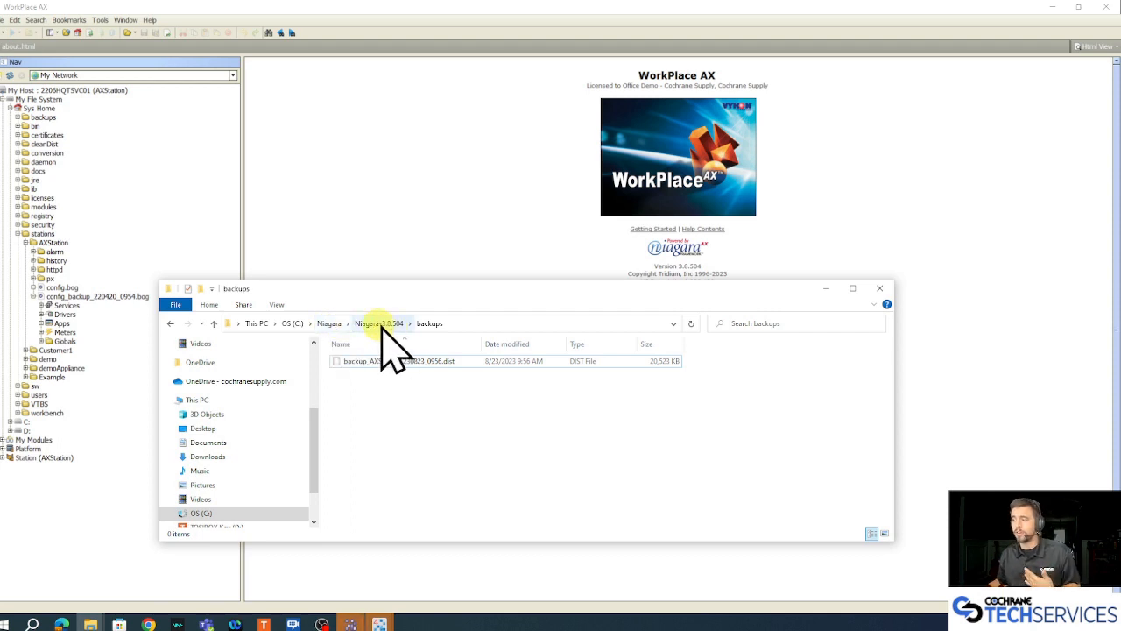
mouse_move(464, 342)
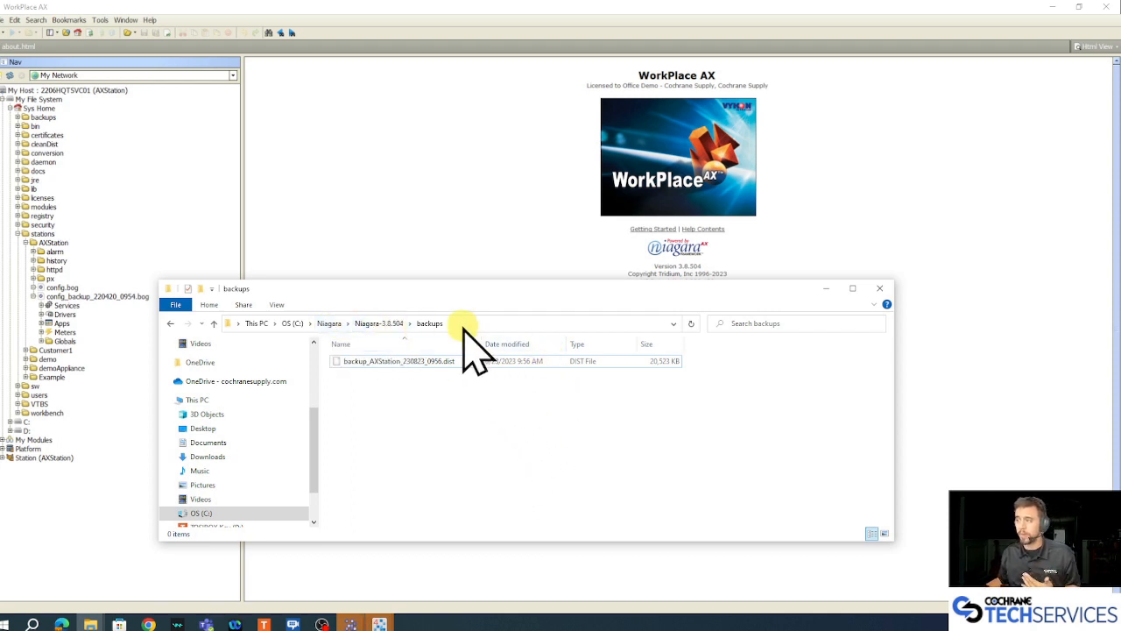
- Select backup_AXStation_230823_0956.dist in C:\Niagara\Niagara-3.8.504\backups in File Explorer
left_click(390, 361)
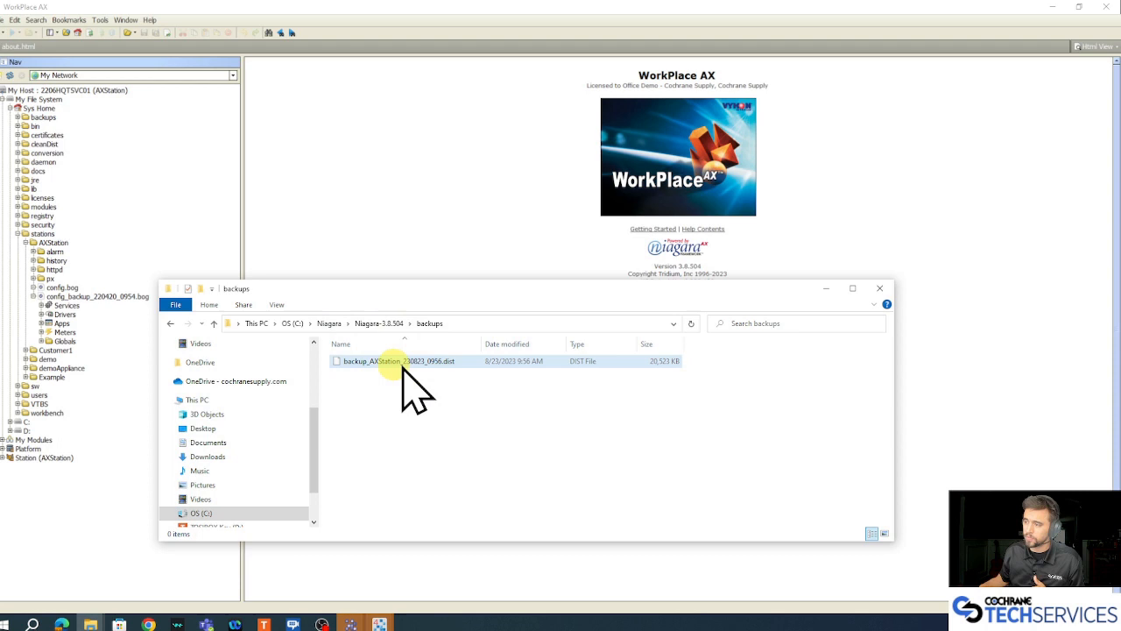
mouse_move(451, 398)
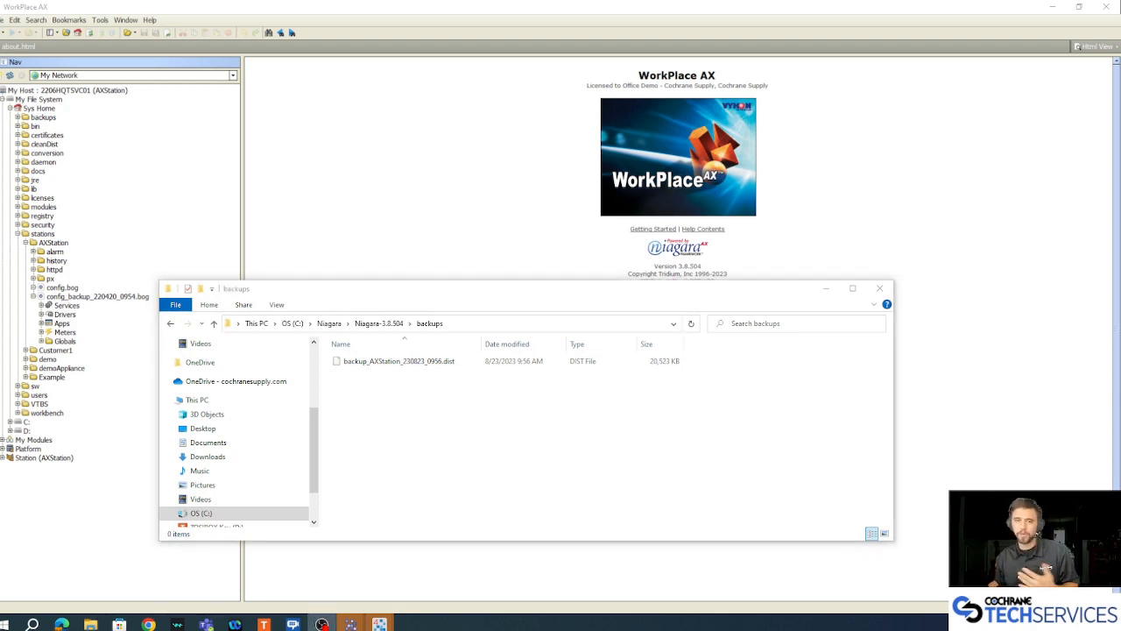
- Find Niagara Command Line in the Start menu's installed programs list
left_click(8, 623)
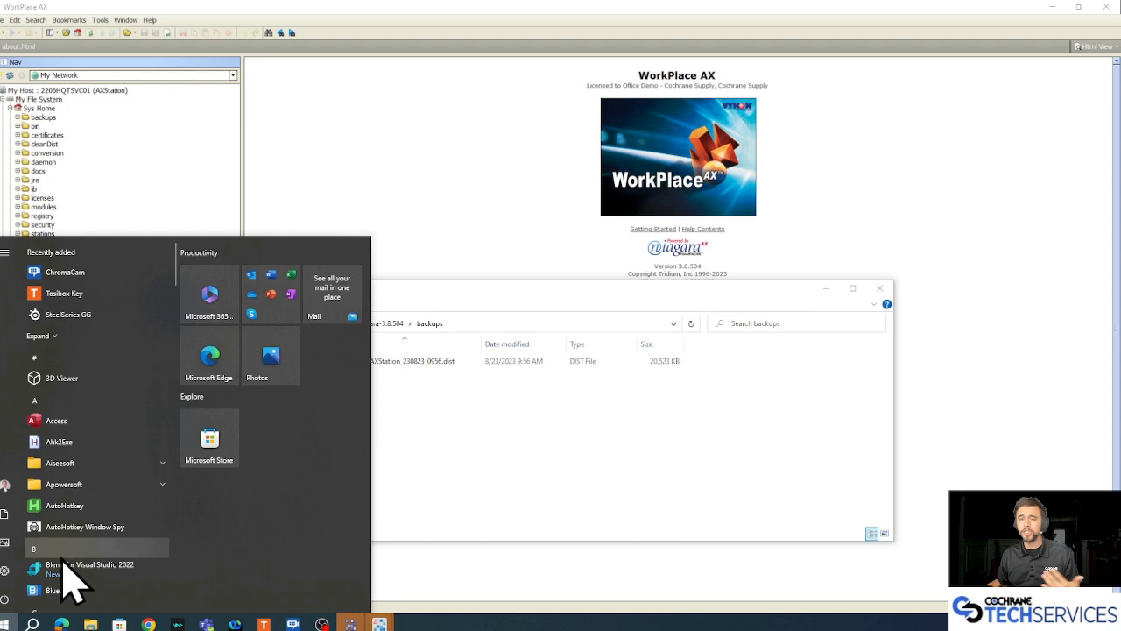
scroll("down", 3)
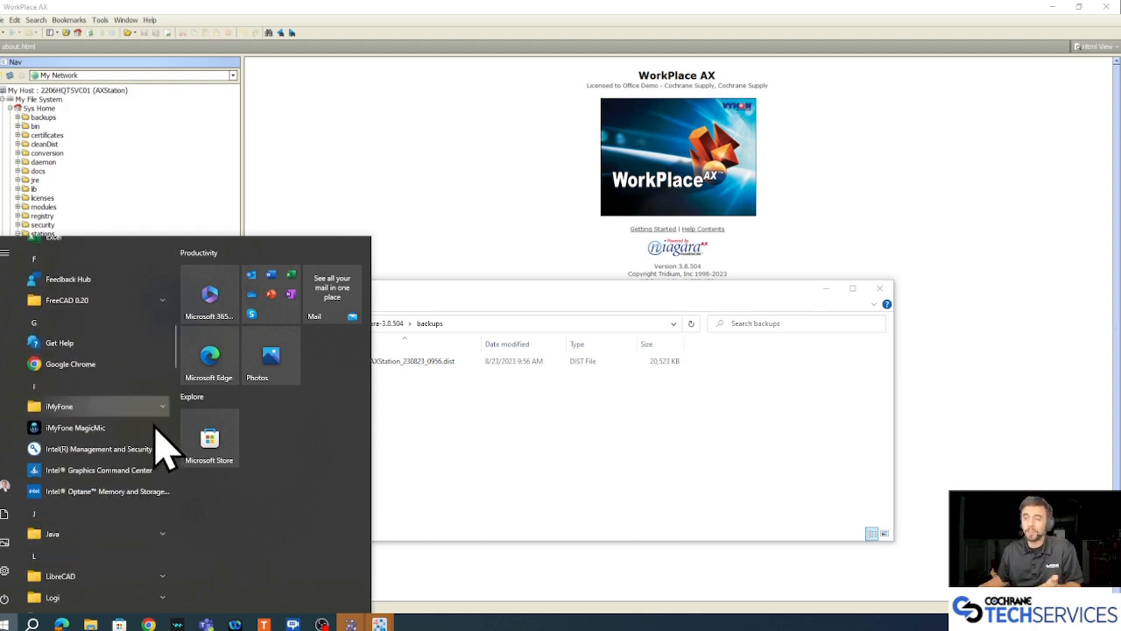
scroll("down", 3)
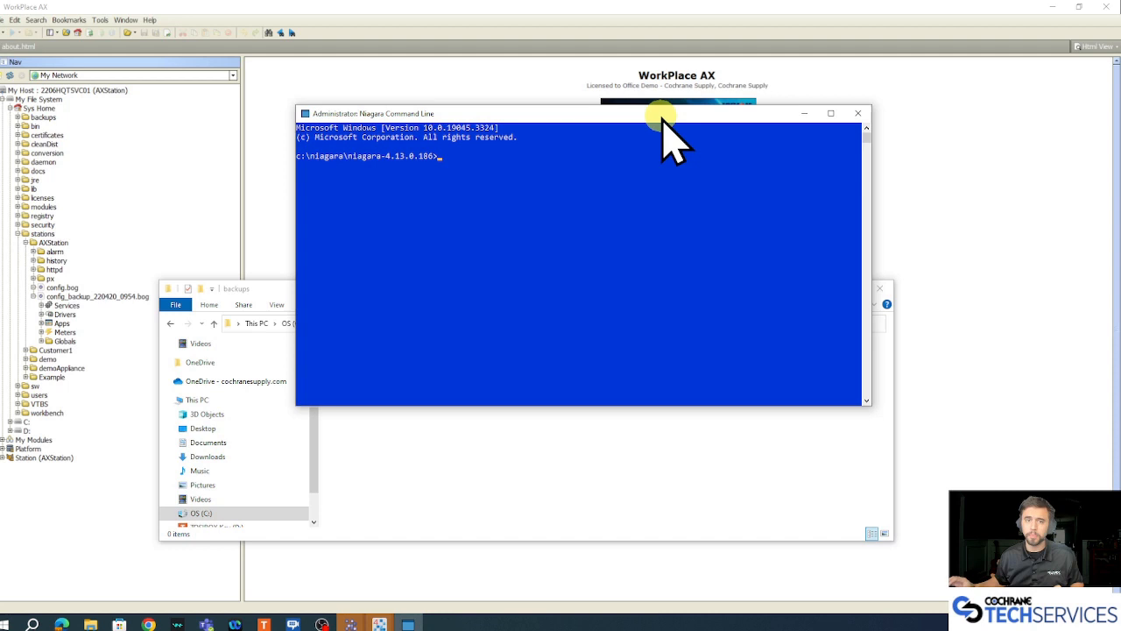
- Enter n4mig C:\Niagara\Niagara-3.8.504\backups\backup_AXStation_230823_0956.dist without running it
type("n4")
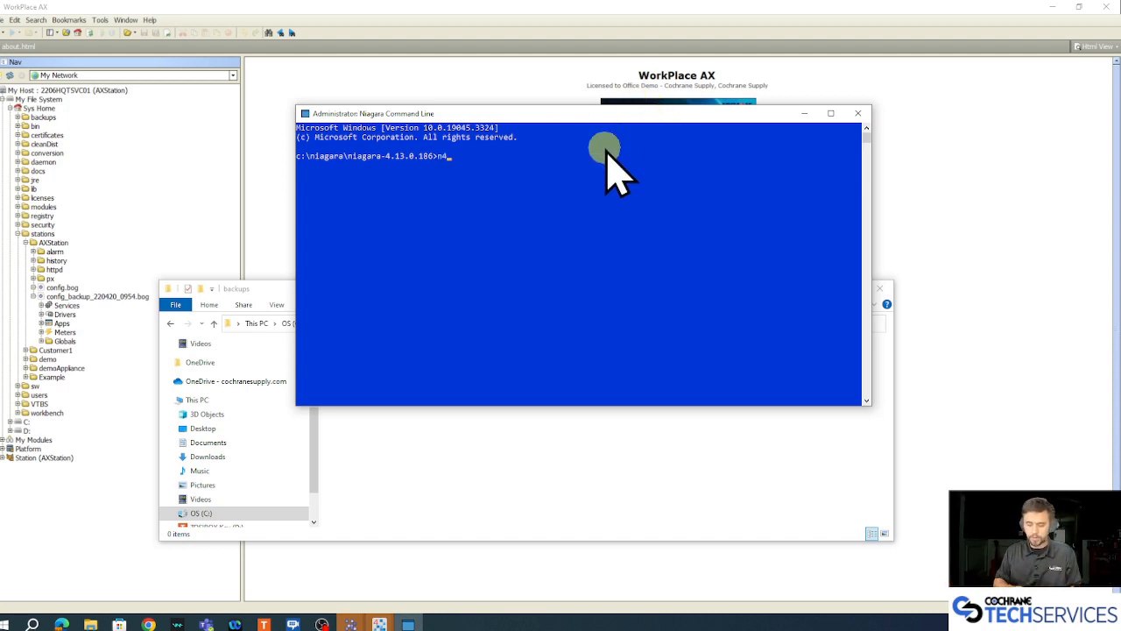
type("mig")
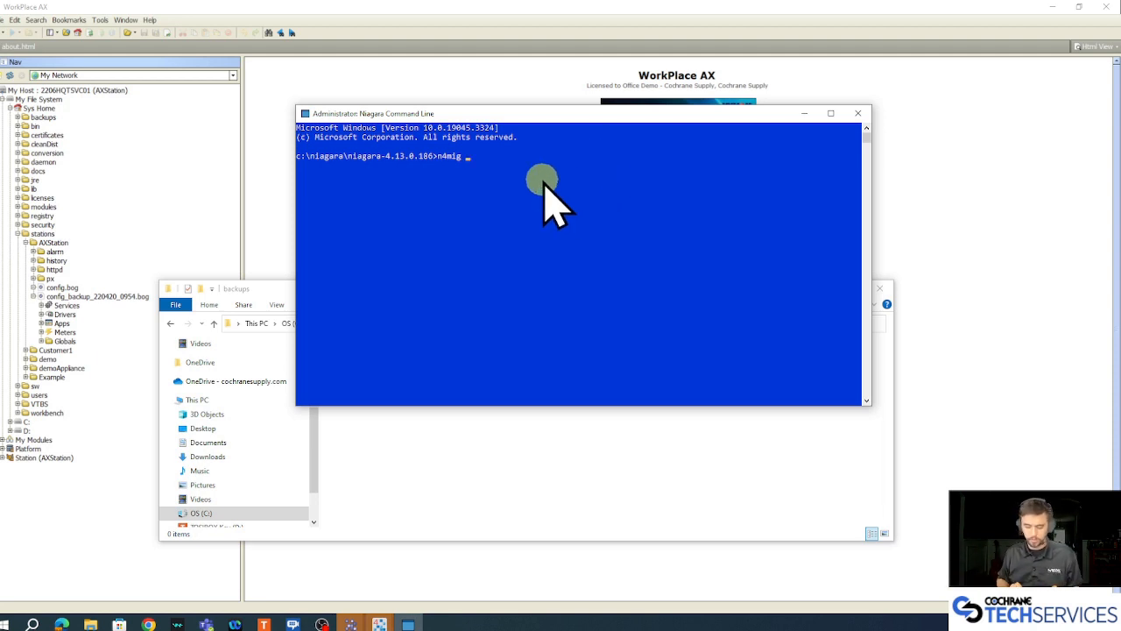
type("C:\\Niagara\\Niagara-3.8.504\\backups")
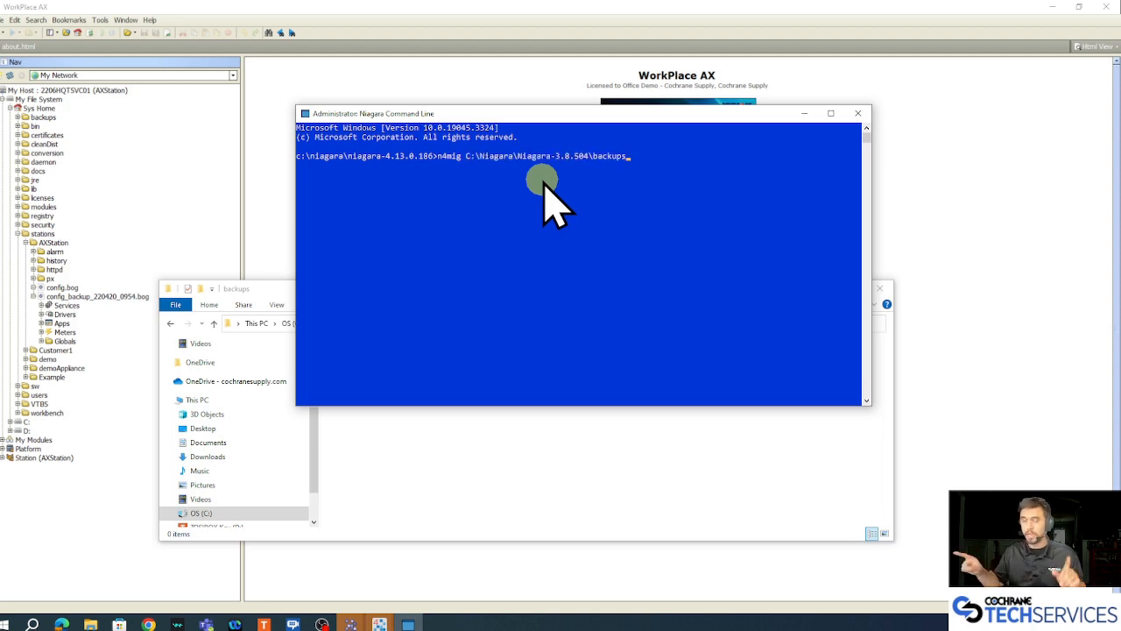
type("\\")
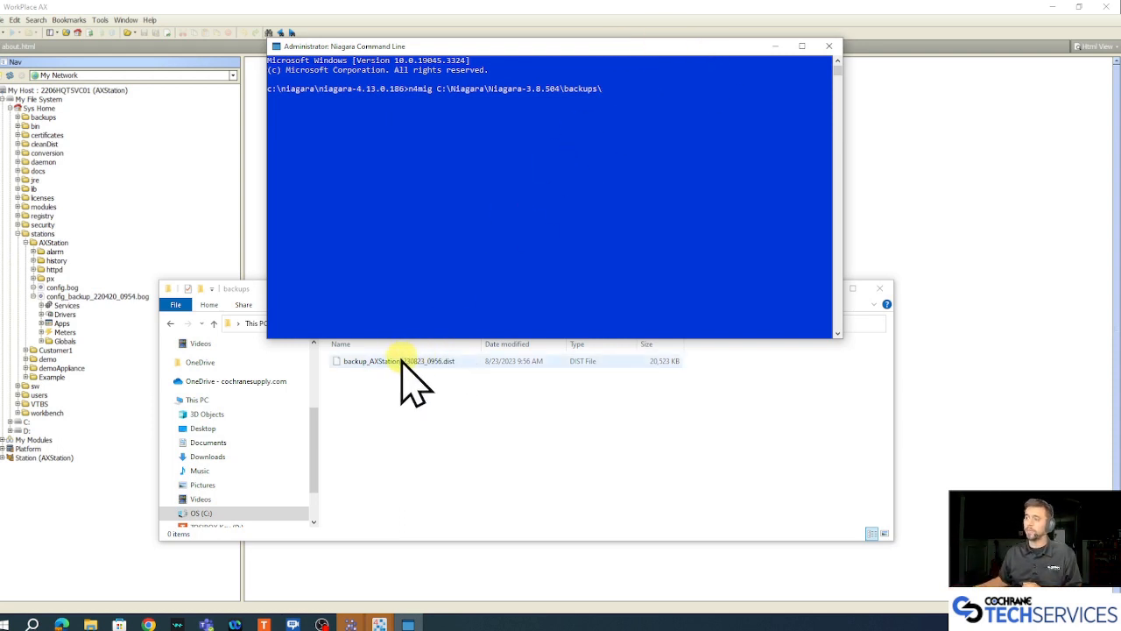
mouse_move(445, 394)
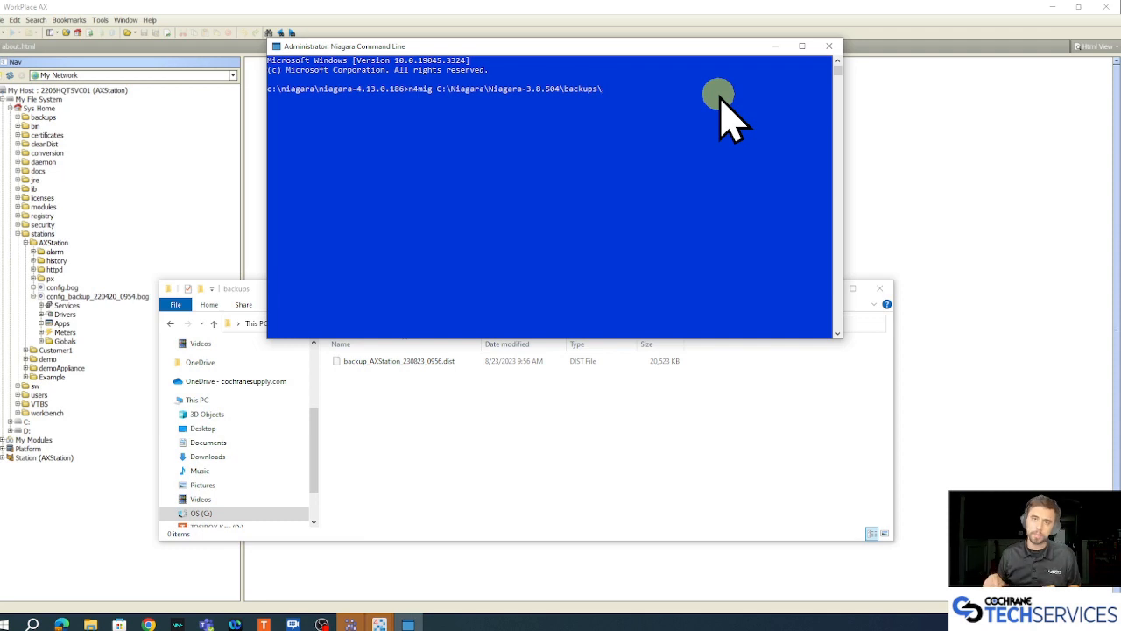
type("backup")
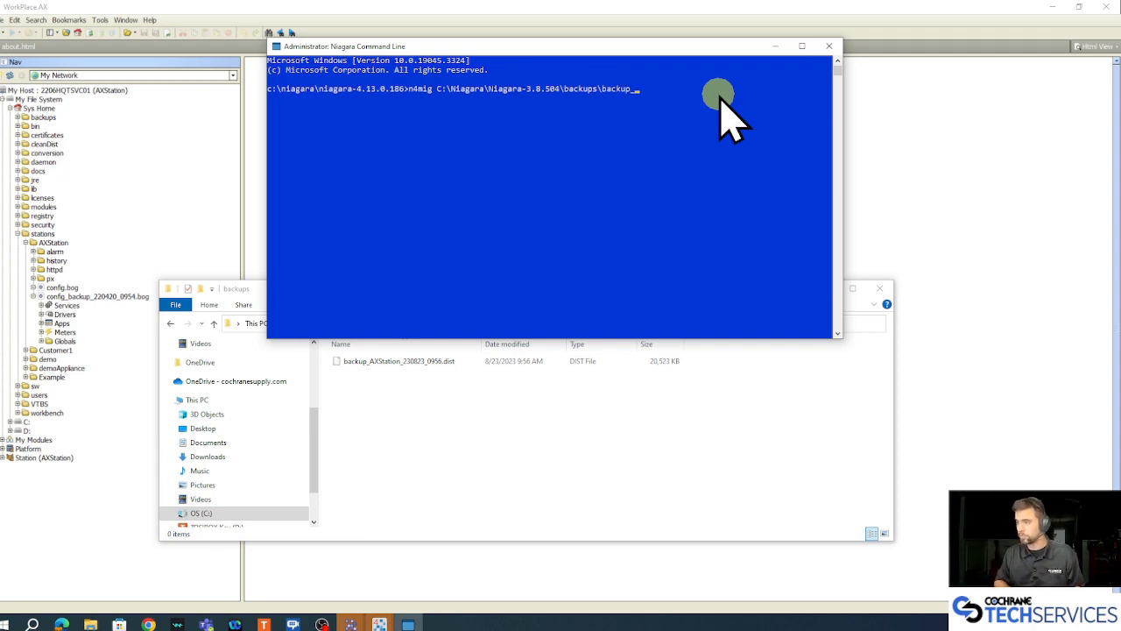
type("_AXStation_230823_0956.dist")
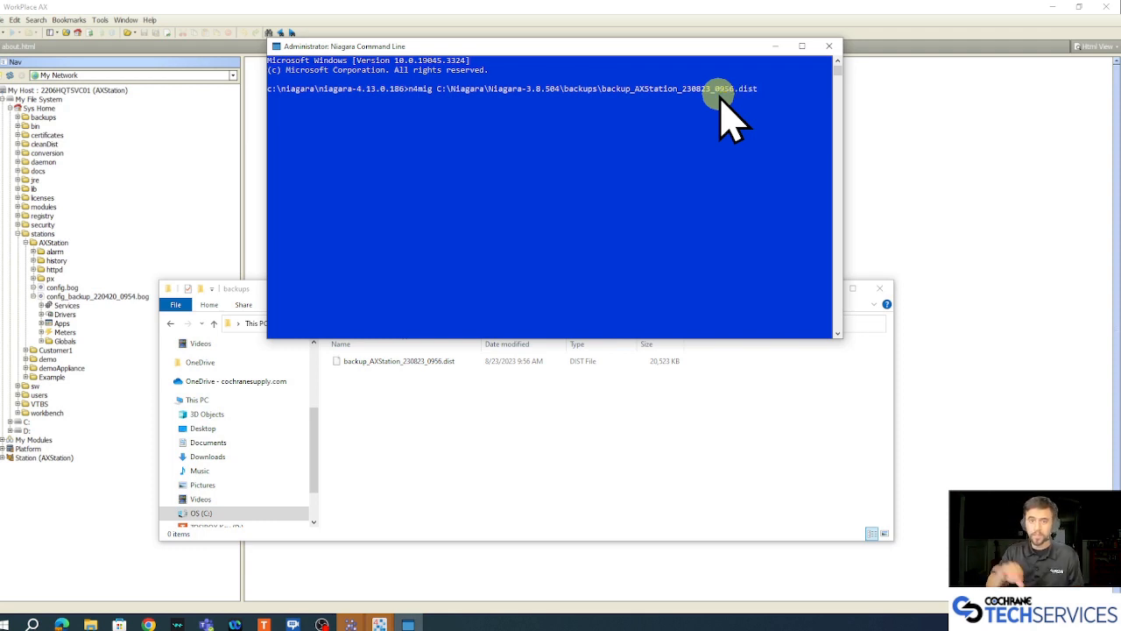
mouse_move(760, 96)
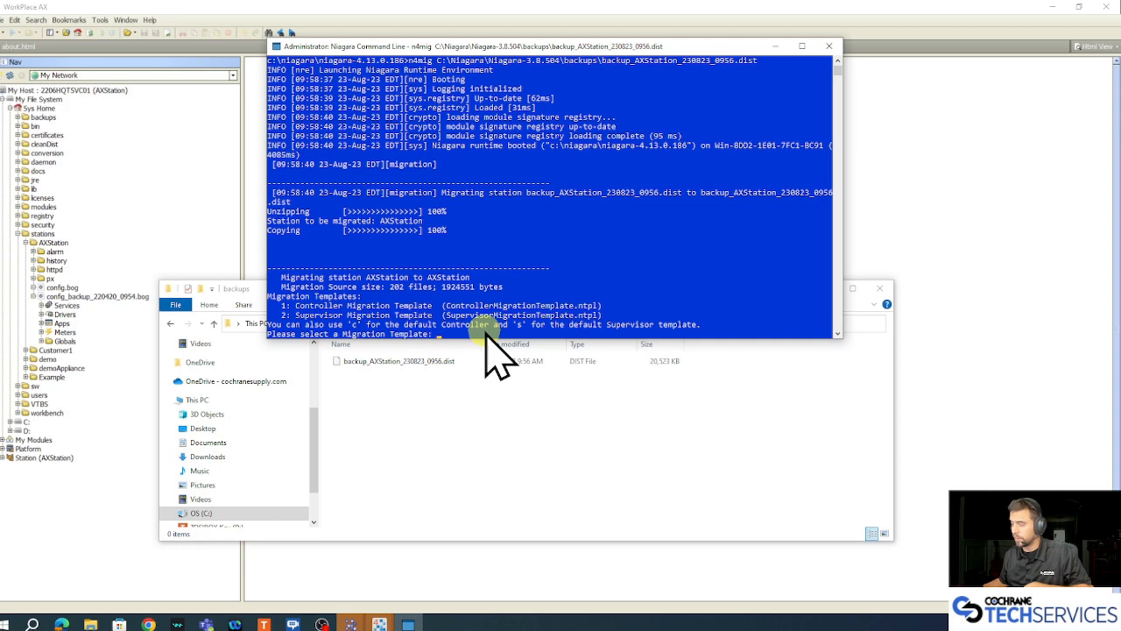
- Answer 'c' at the template prompt to migrate AXStation with the Controller template
type("c")
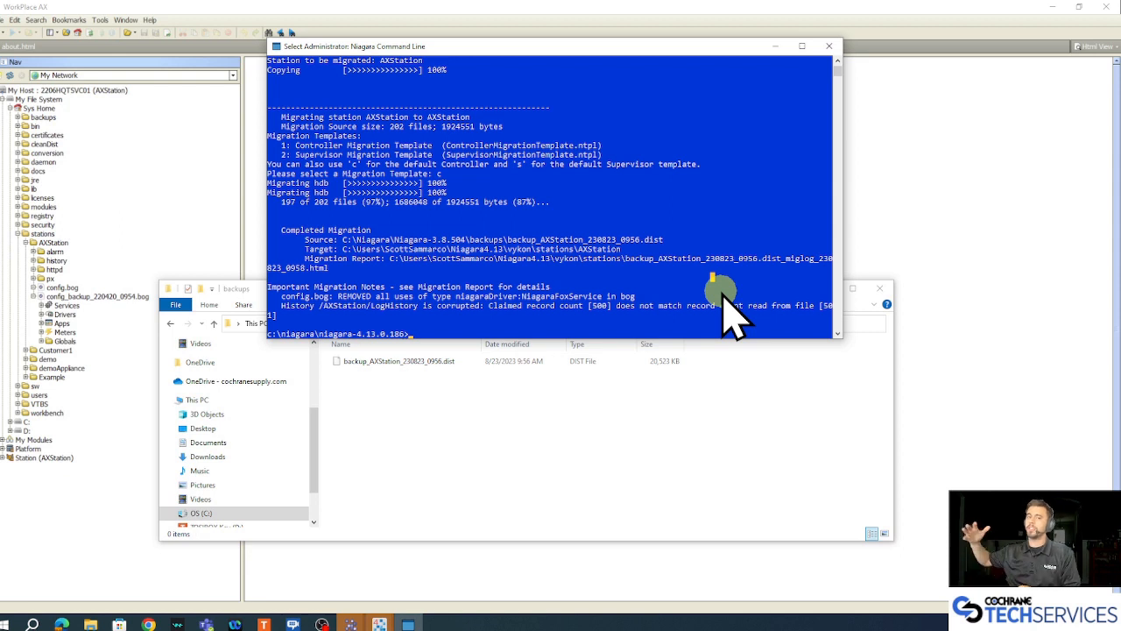
mouse_move(158, 328)
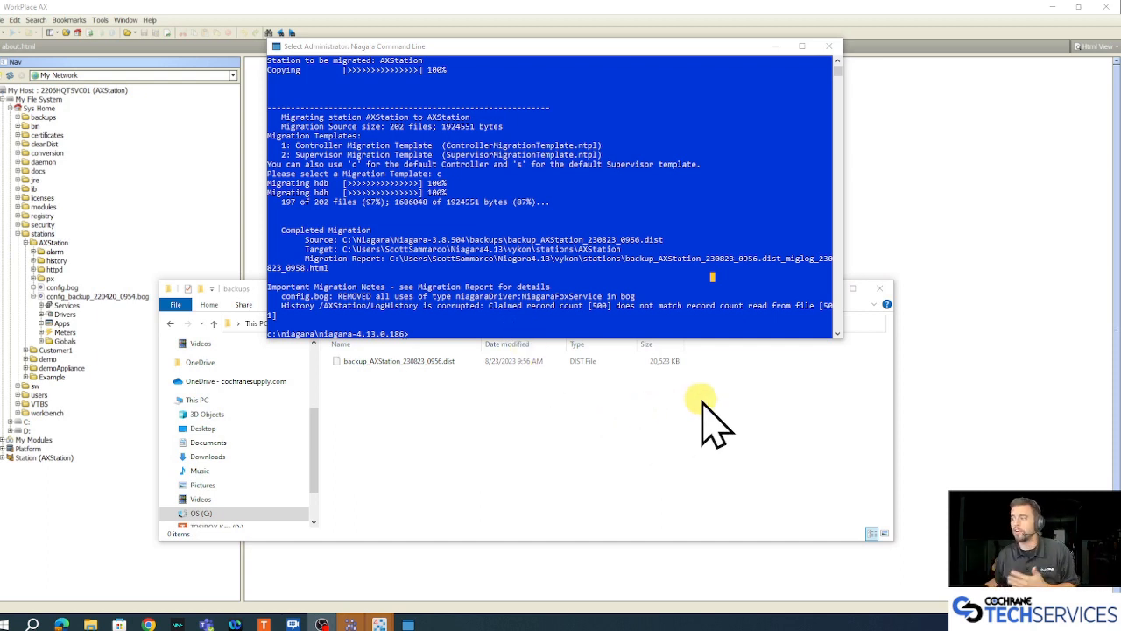
mouse_move(648, 254)
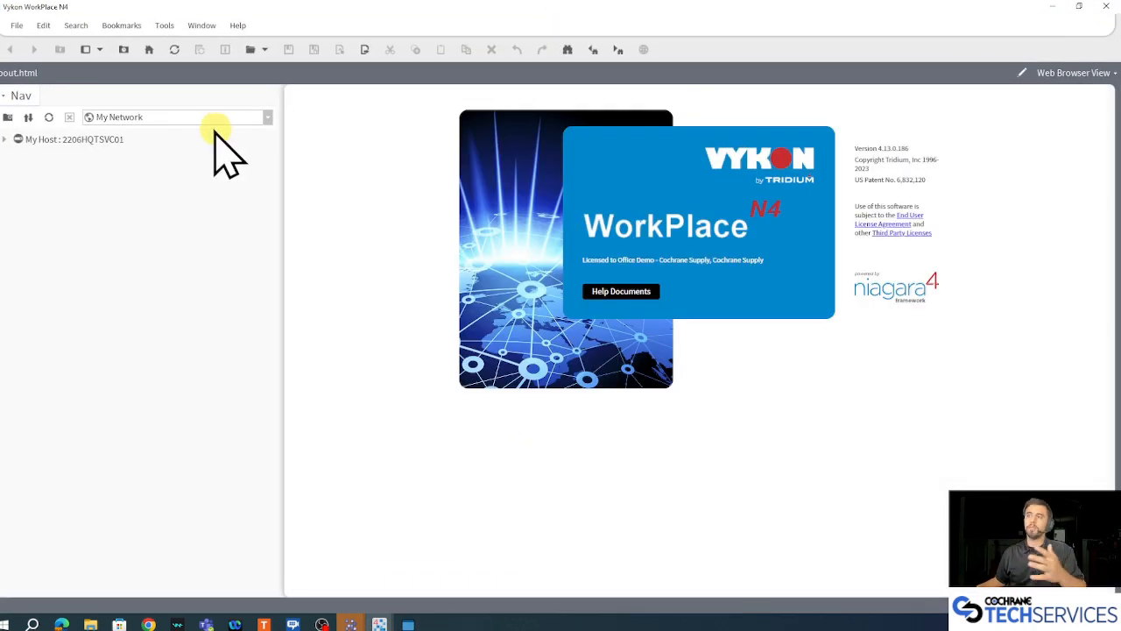
- Browse User Home > stations, refresh, and expand AXStation showing alarm, history, shared, config.bog
left_click(7, 140)
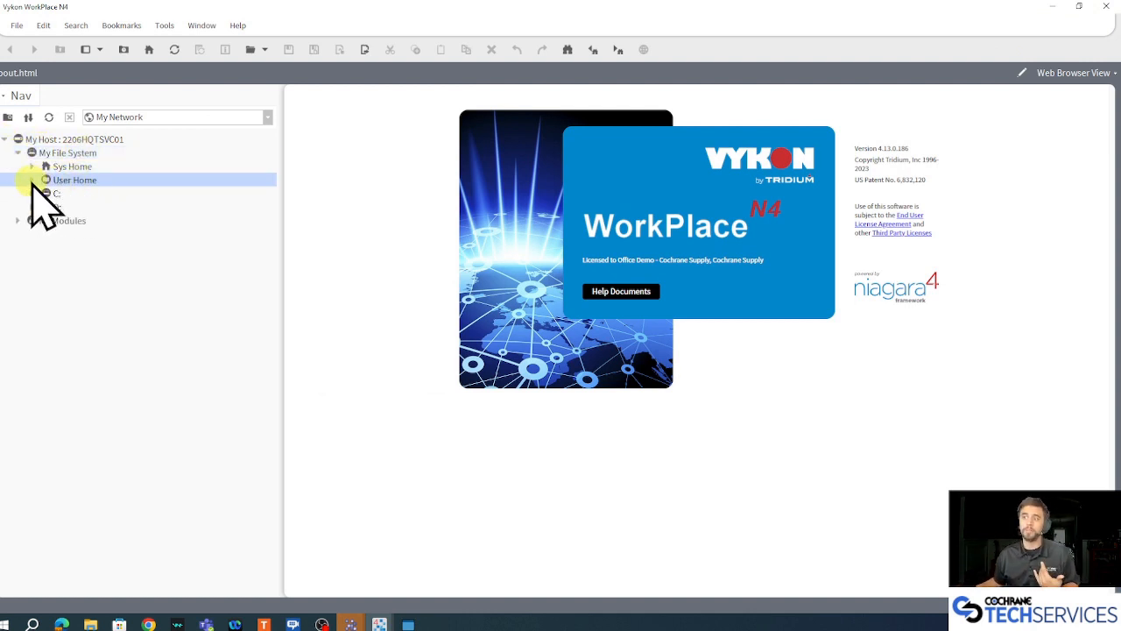
left_click(32, 179)
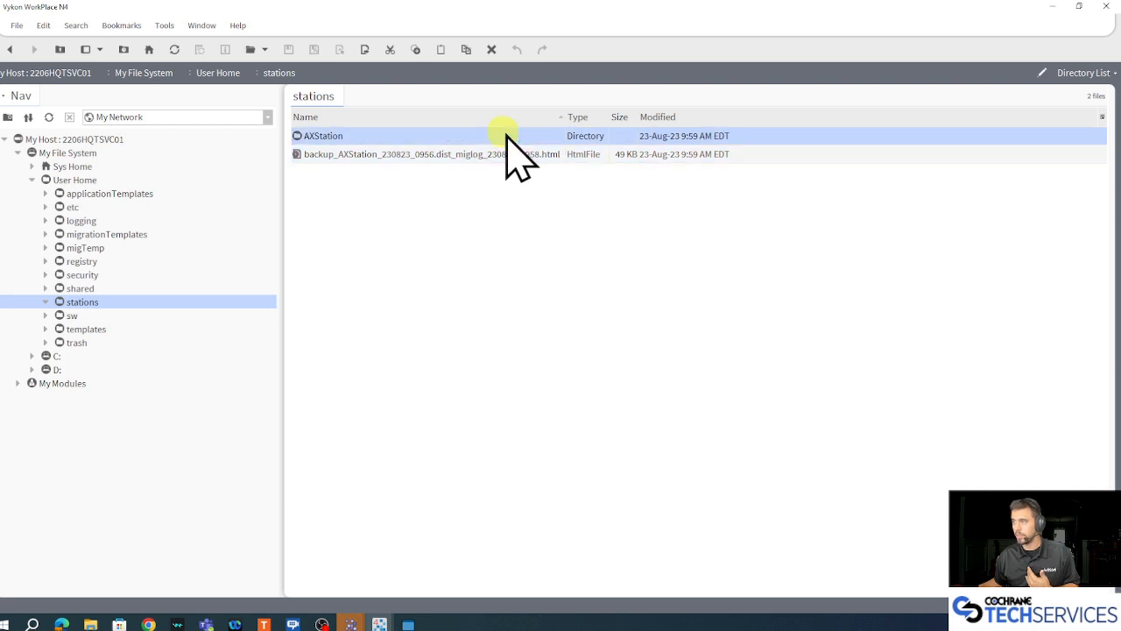
double_click(323, 135)
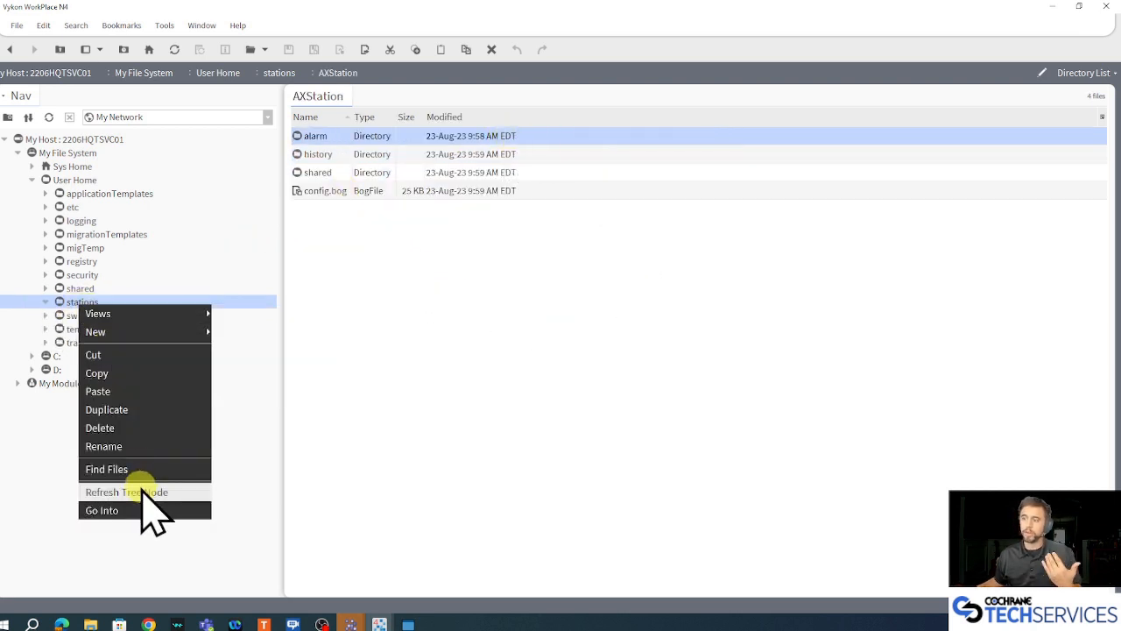
left_click(102, 510)
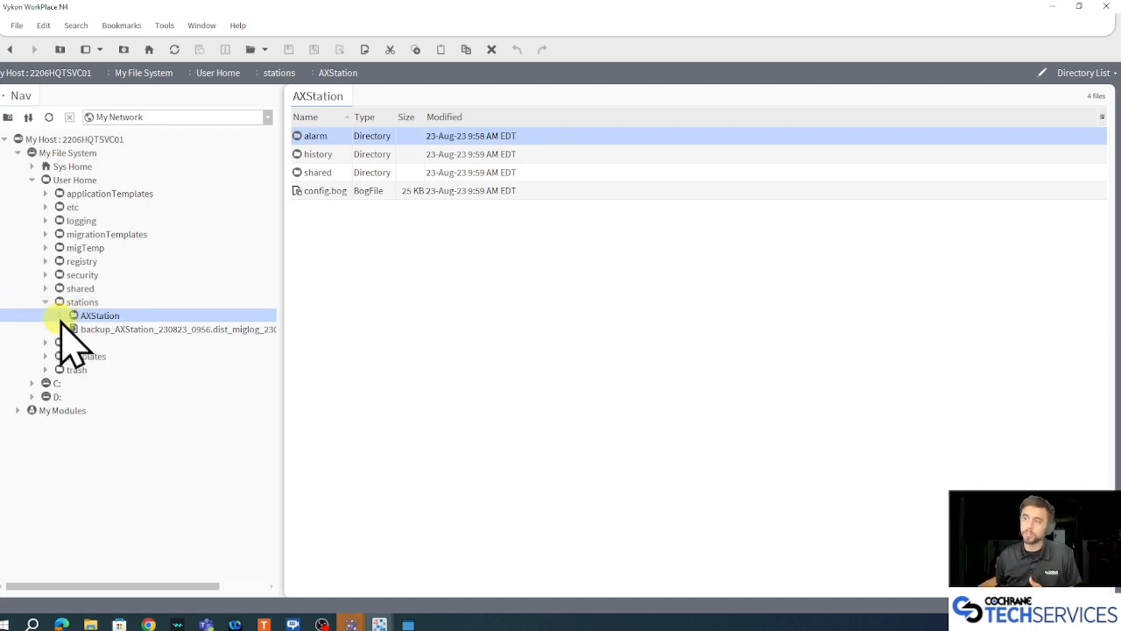
left_click(46, 315)
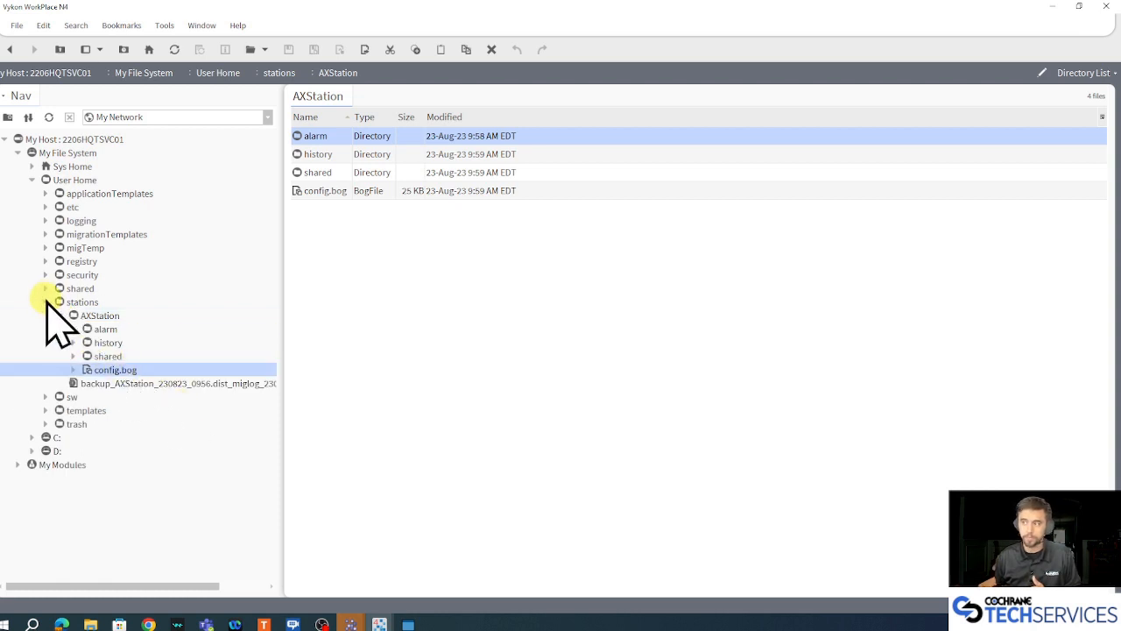
left_click(46, 302)
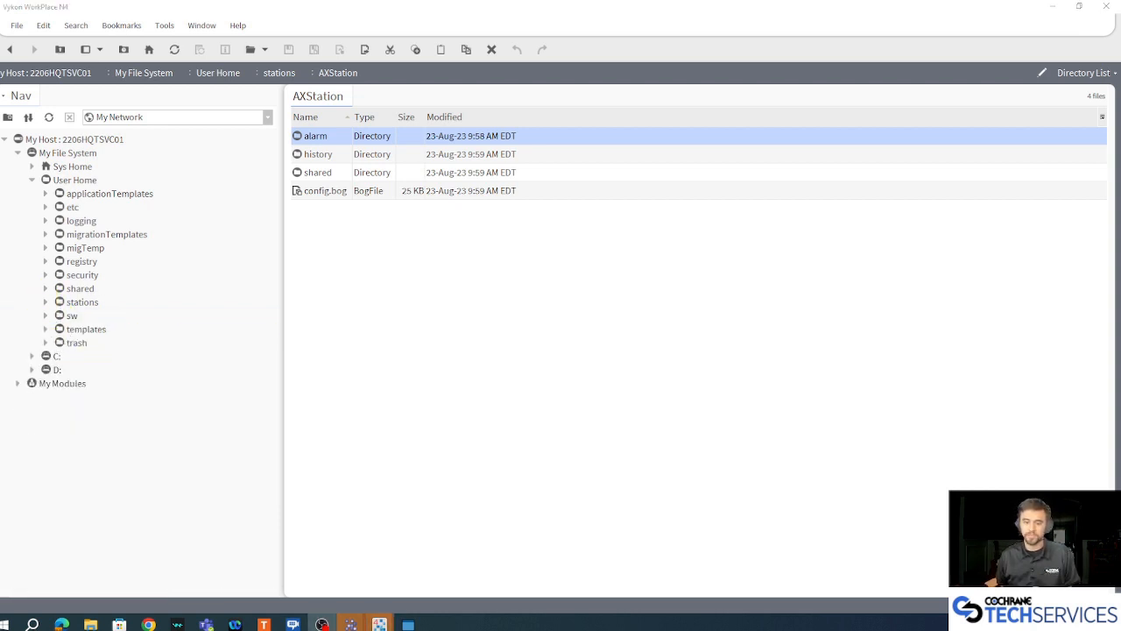